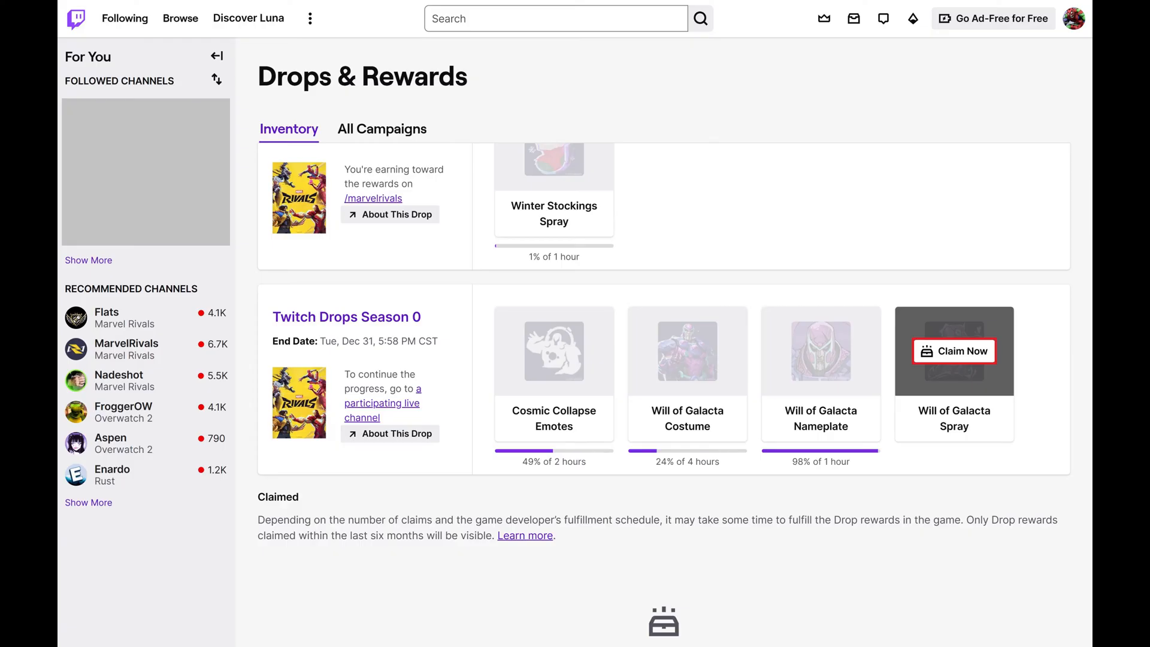
pyautogui.scroll(-3)
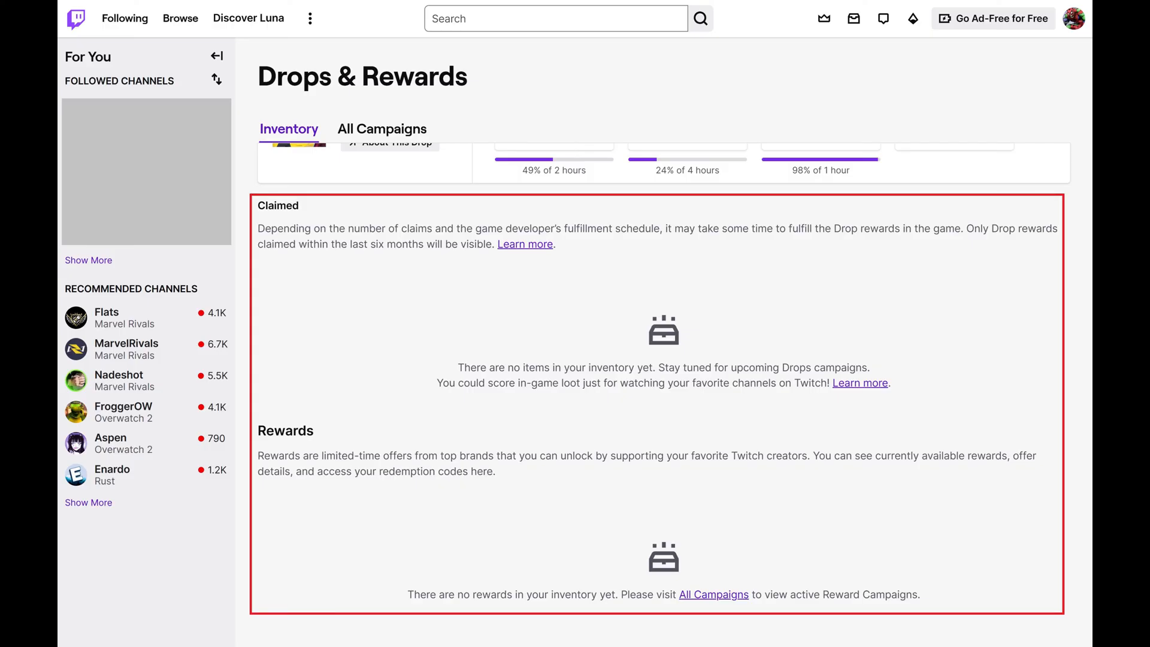